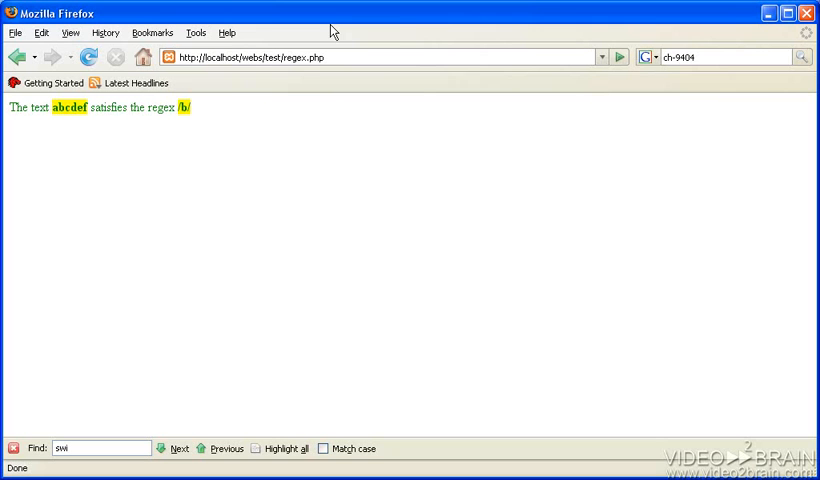
pyautogui.moveTo(68, 125)
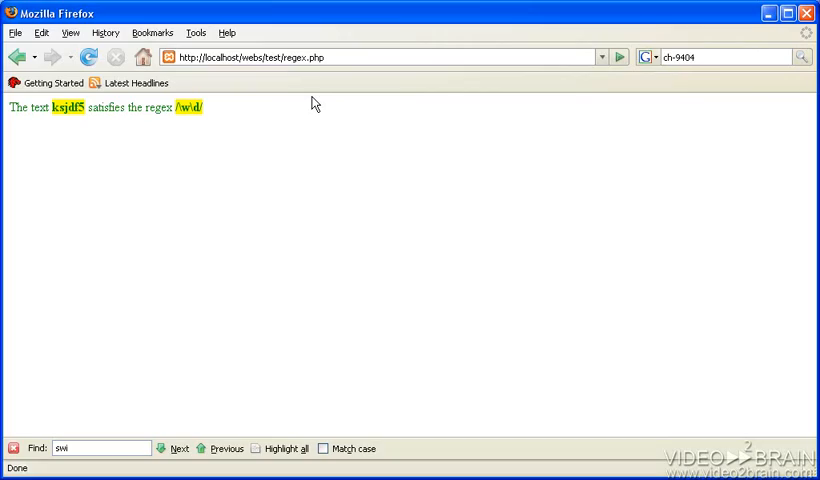
# Switch to Firefox to view regex.php testing ksjdf5 against /\w\d/.
pyautogui.press('alt+tab')
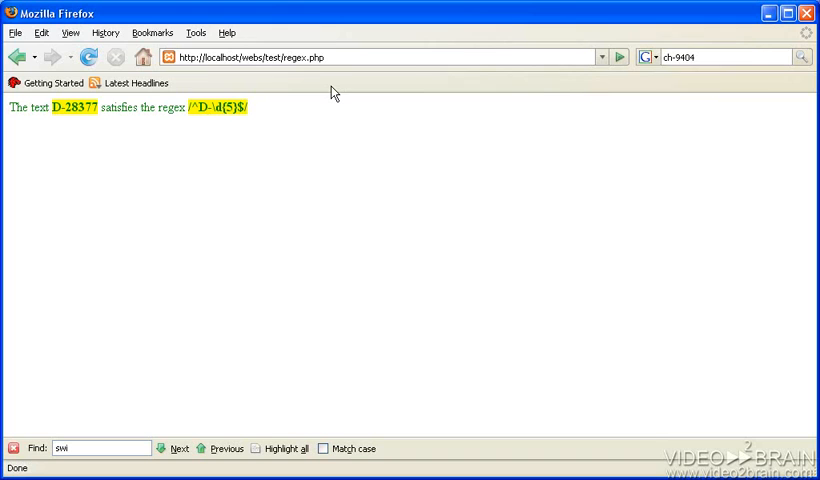
pyautogui.click(88, 57)
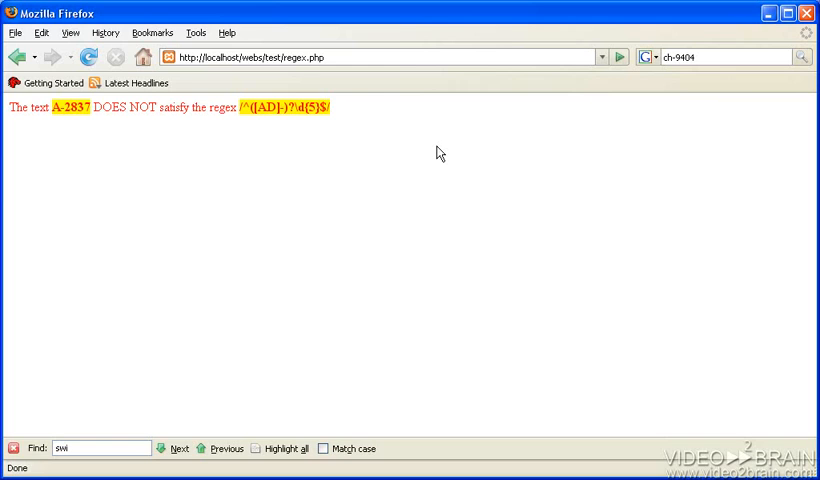
# Check that D-28378 matches /^([AD]-)?(\d{5}|\d{4})$/ in Firefox, then return to the PHP editor.
pyautogui.press('alt+tab')
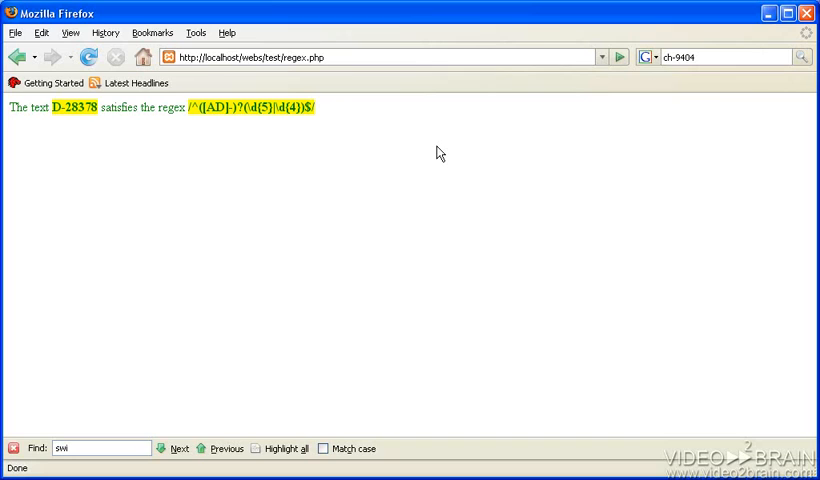
pyautogui.press('alt+tab')
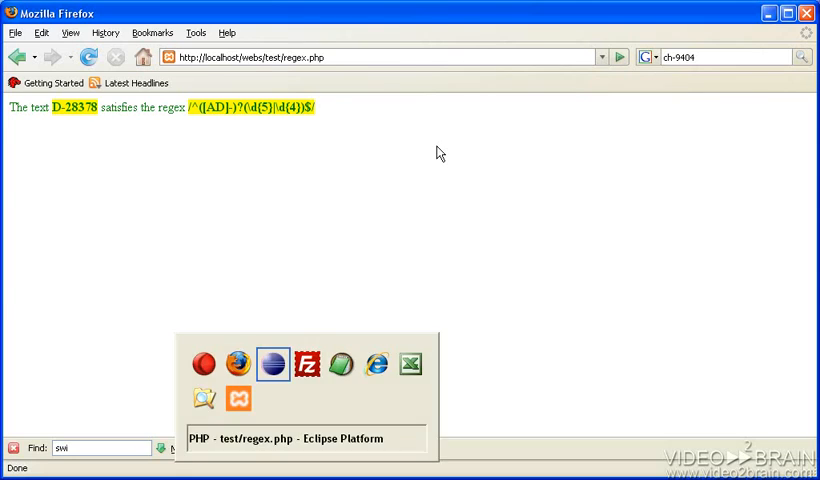